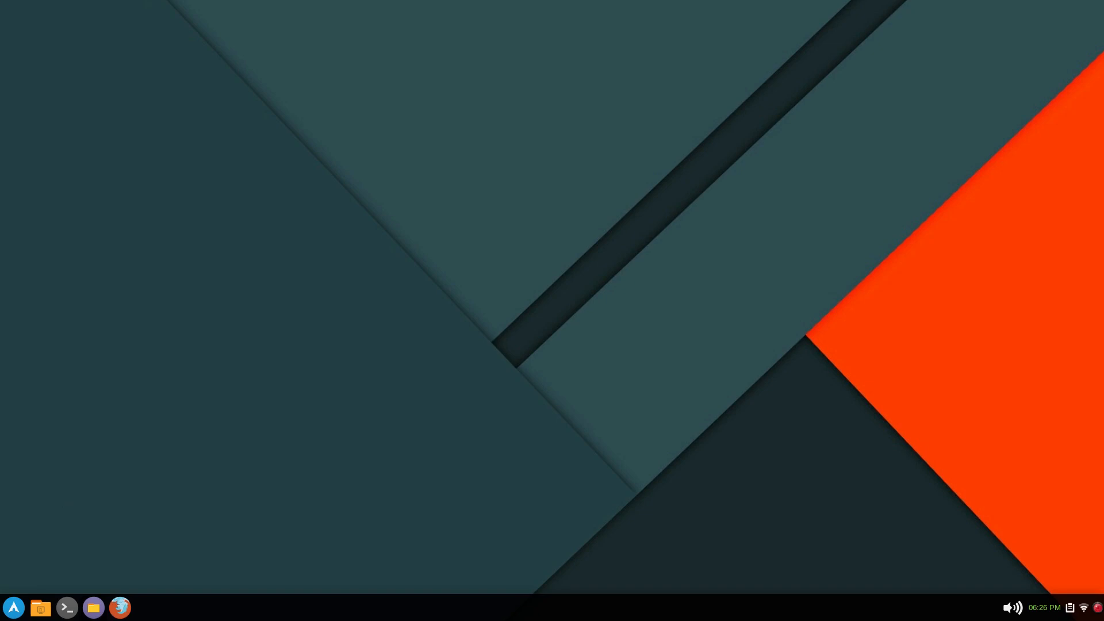
- Launch Firefox from the taskbar so a window with a blank new tab appears
click(119, 607)
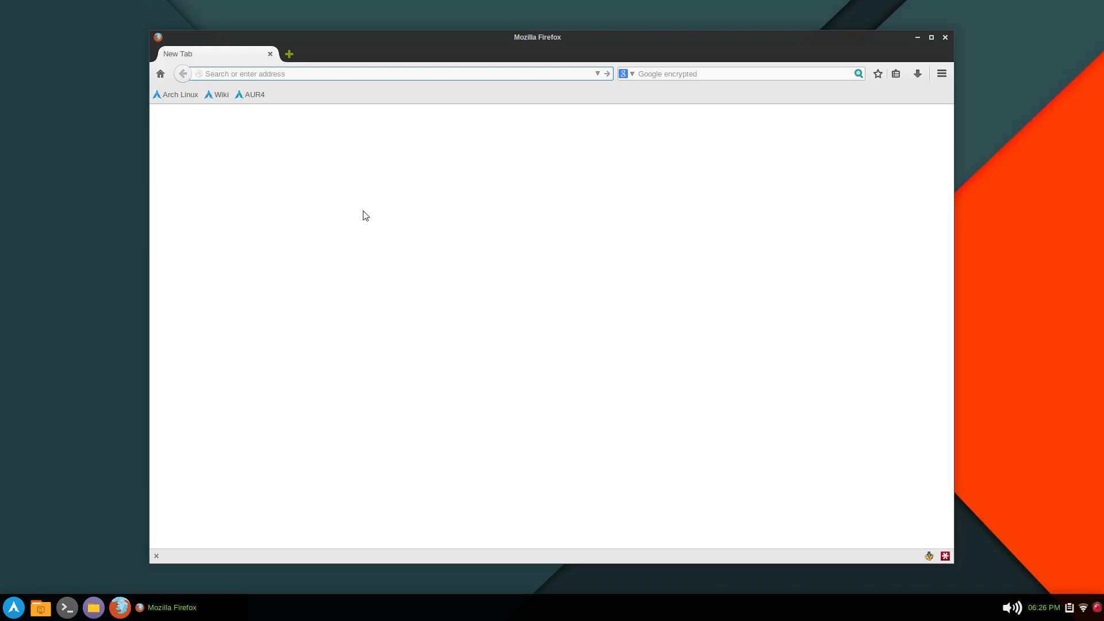
click(394, 74)
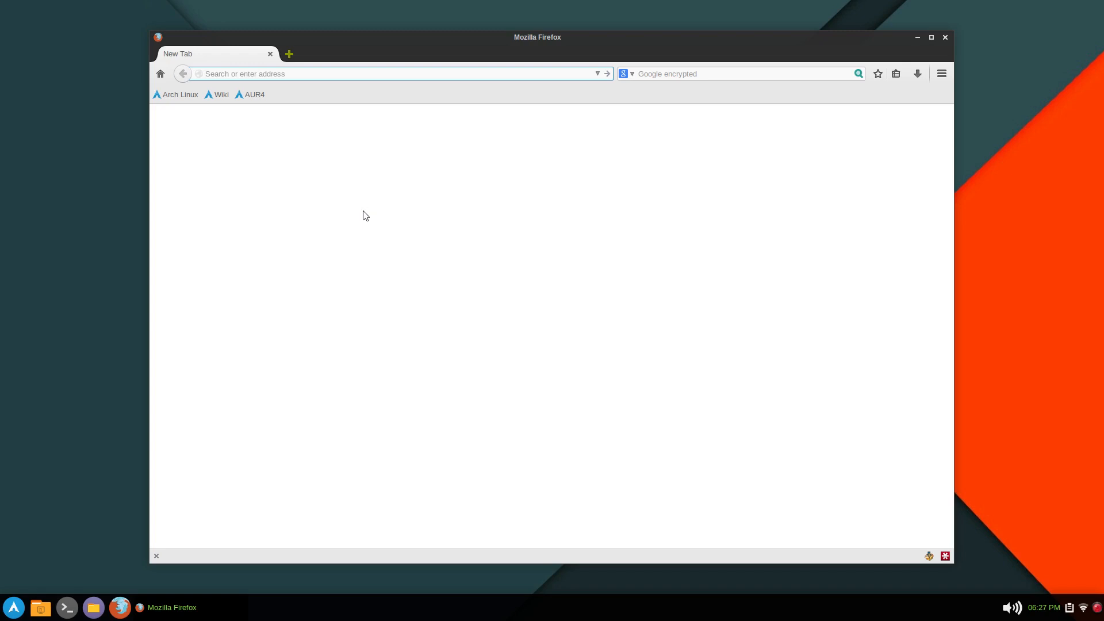
click(388, 73)
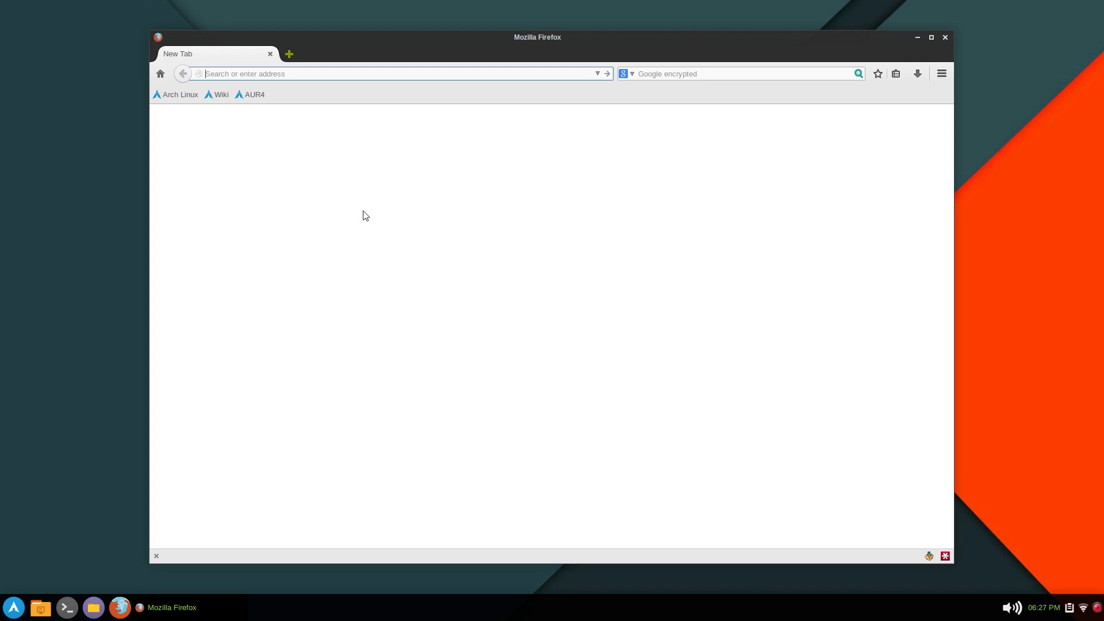
- Load about:config and accept the 'I'll be careful, I promise!' risk warning
text(about:)
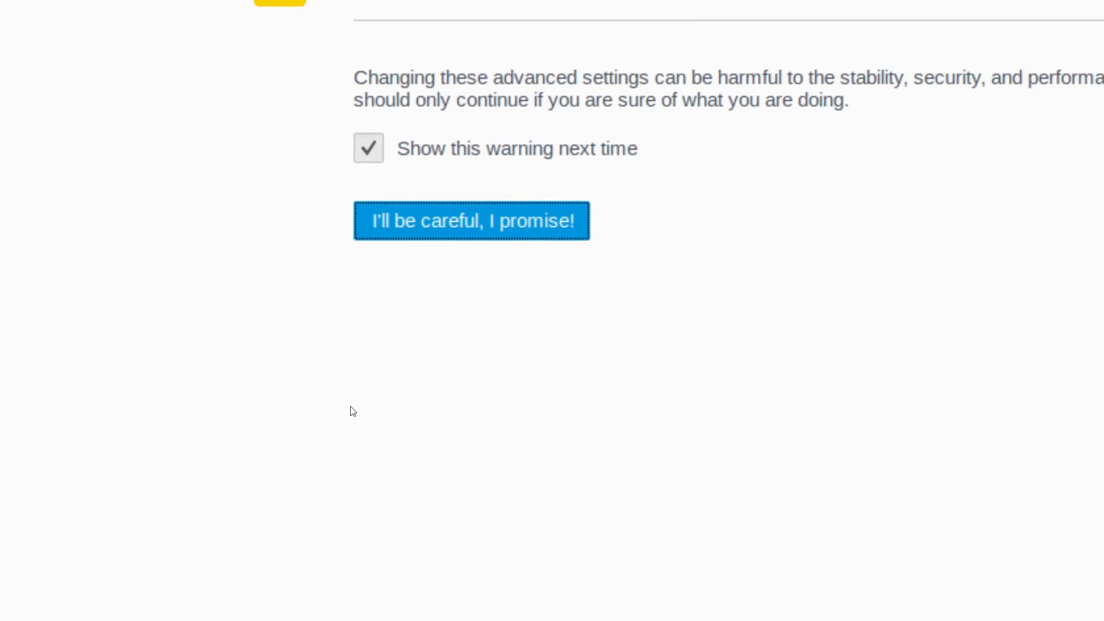
click(470, 221)
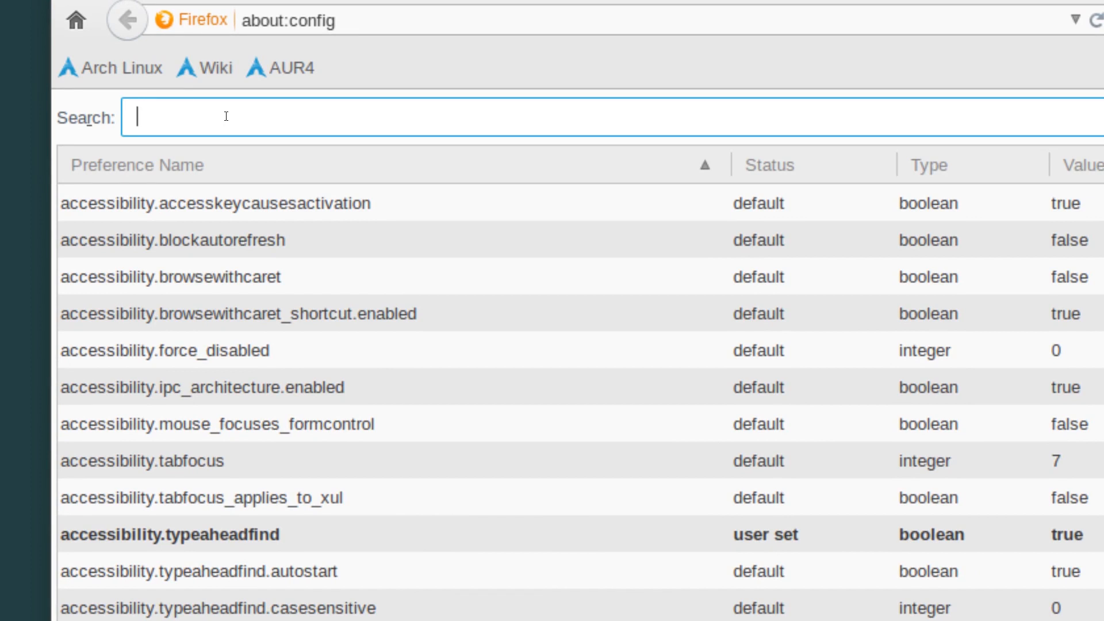
- Filter preferences by 'tracking' and toggle privacy.trackingprotection.enabled to true
text(tracking)
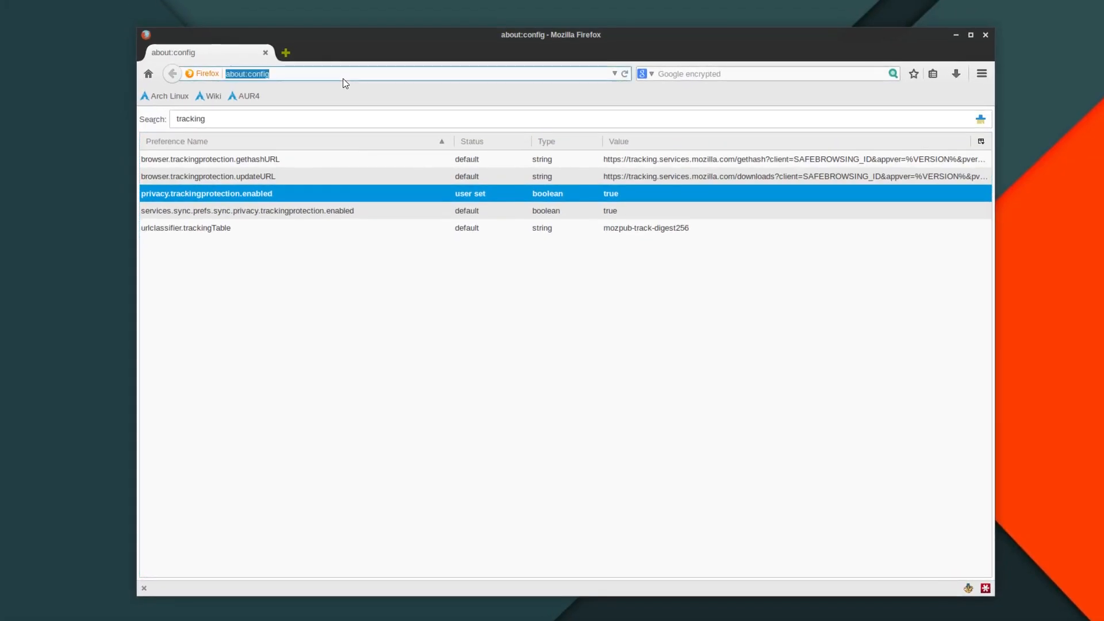
- Load cnet.com and show the shield panel confirming tracking content was blocked
text(cnet.com)
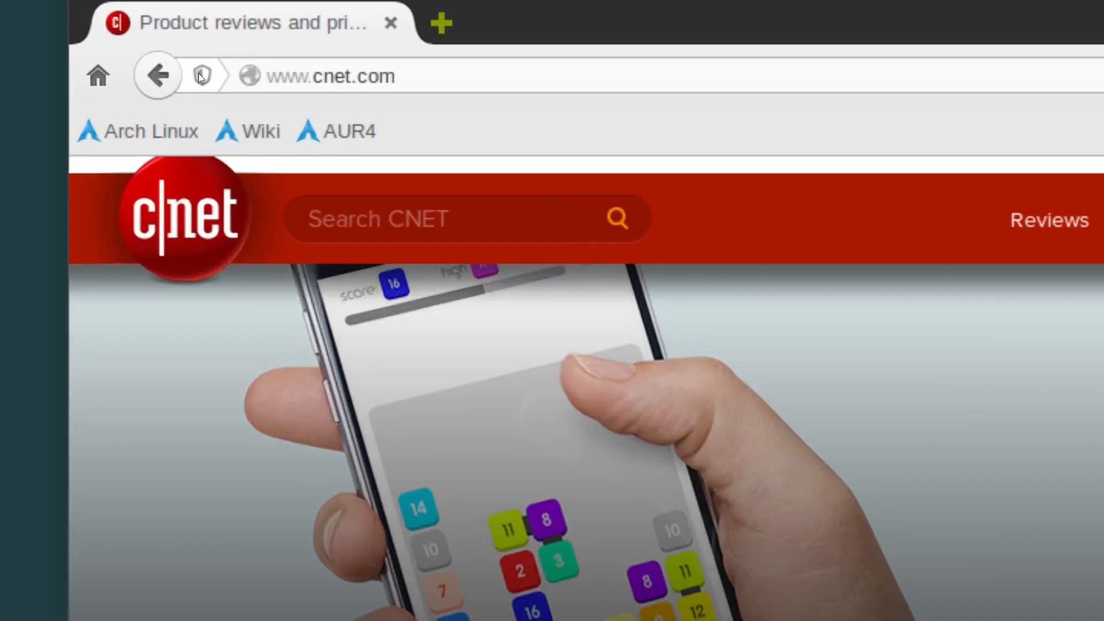
click(202, 76)
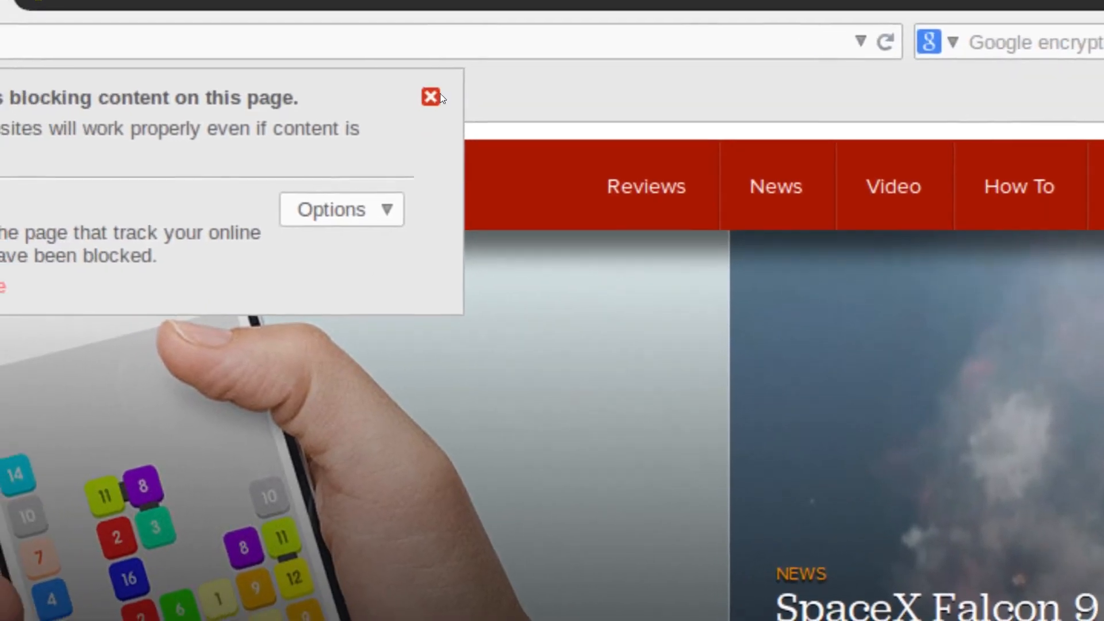
- Dismiss the tracking protection popup, leaving the CNET homepage fully visible
click(430, 97)
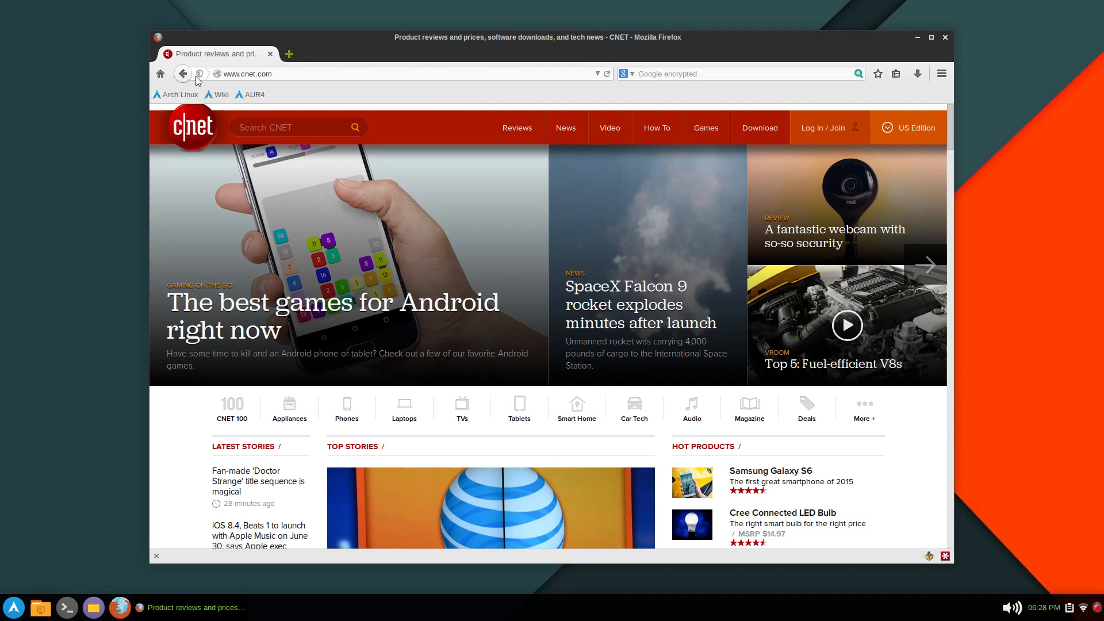
mouse_move(518, 107)
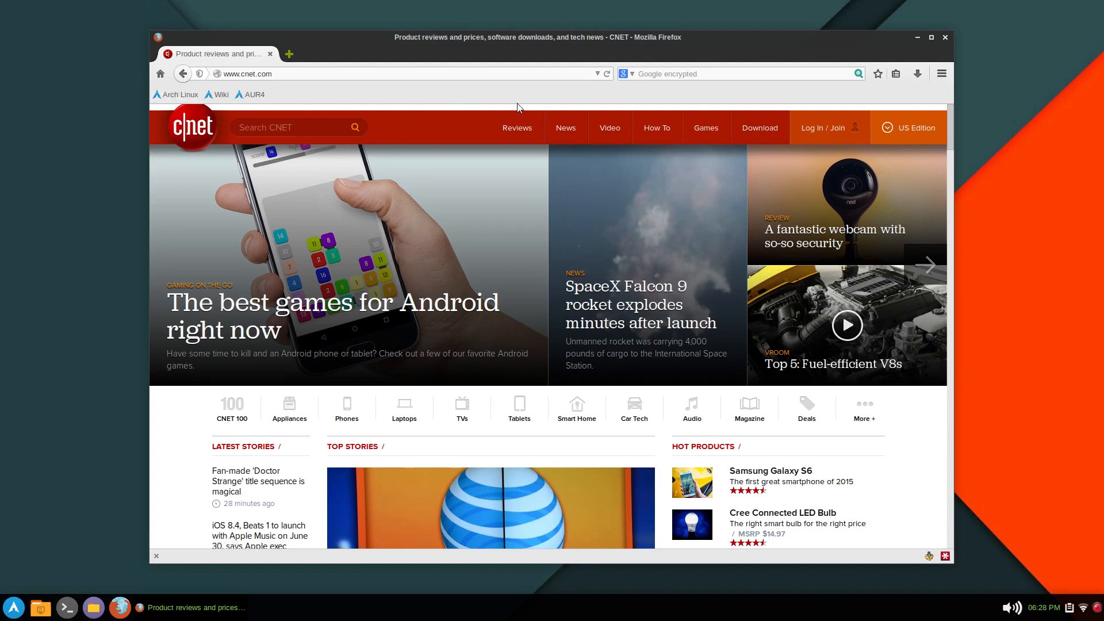